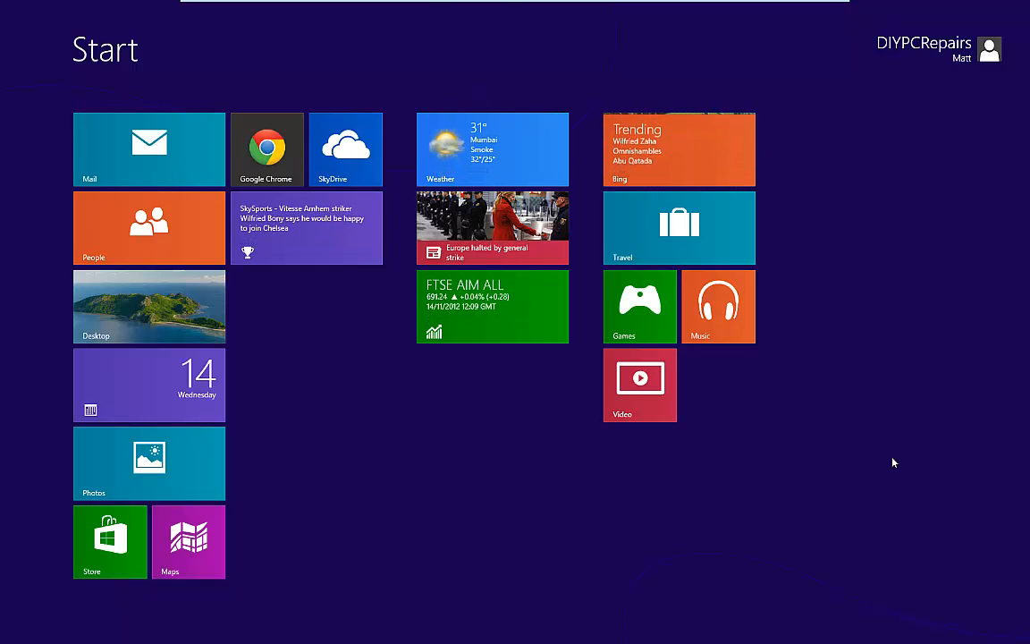
Search the Start screen for 'system res' to surface the restore point settings.
{"action": "type", "text": "system res"}
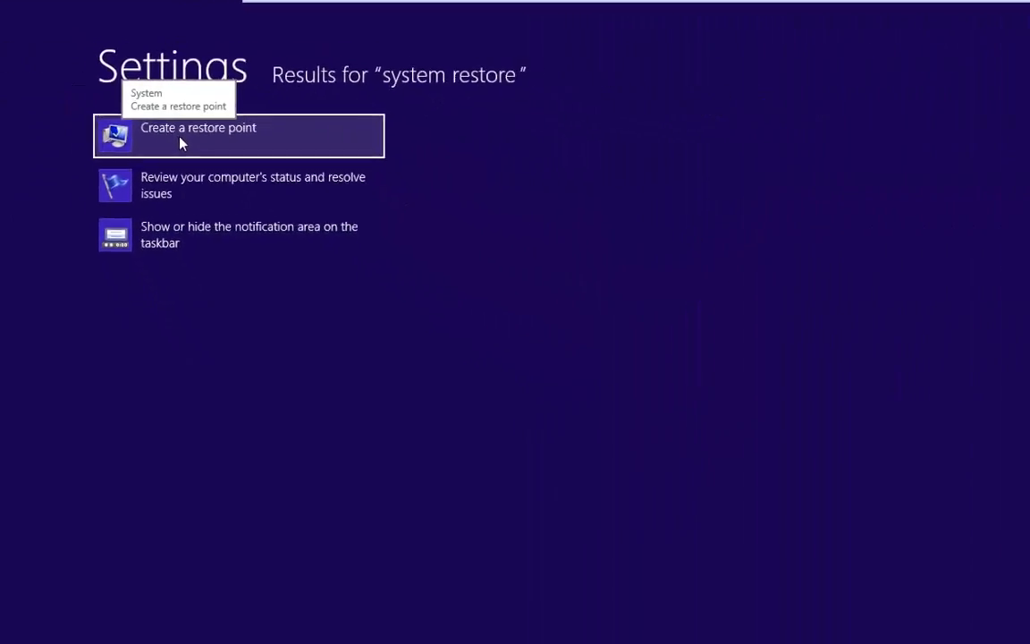
Open System Properties on the System Protection settings via 'Create a restore point'.
{"action": "left_click", "coordinate": [196, 127]}
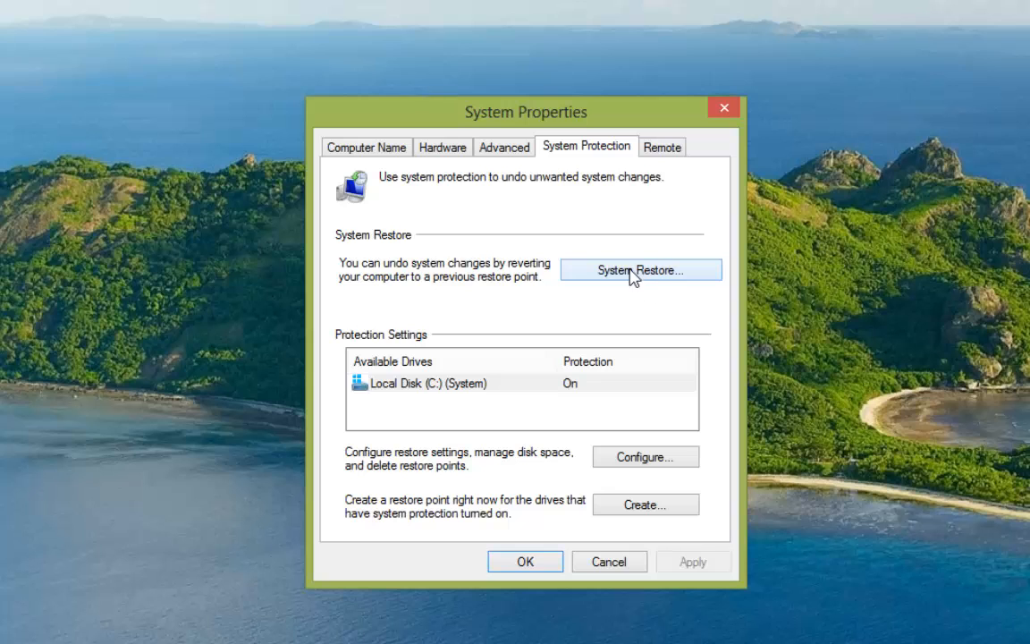
Launch System Restore and settle on Undo System Restore for the 14/11/2012 12:19:36 restore.
{"action": "left_click", "coordinate": [641, 268]}
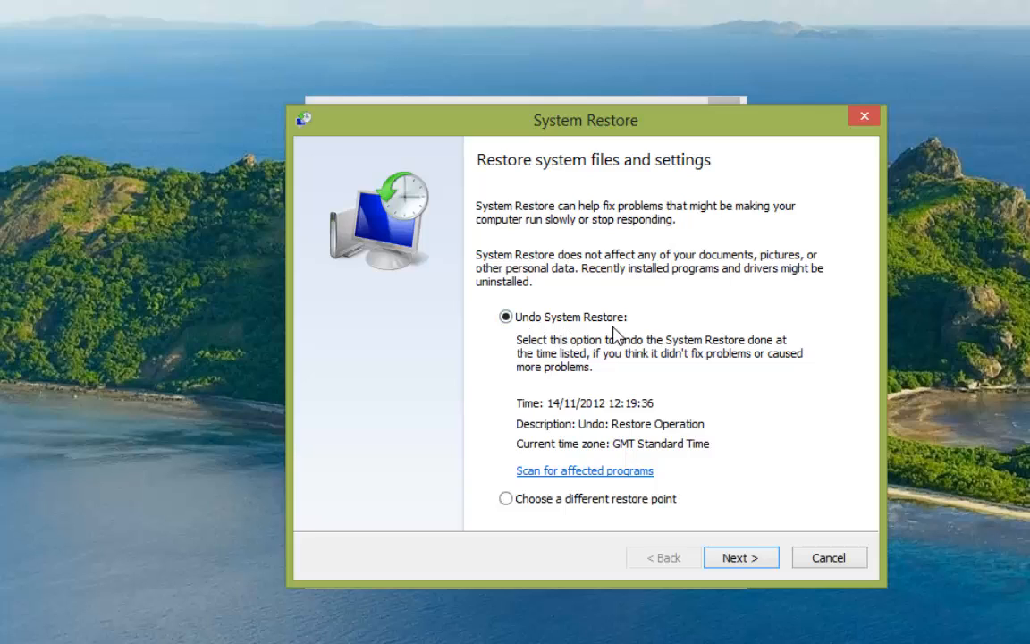
{"action": "mouse_move", "coordinate": [765, 404]}
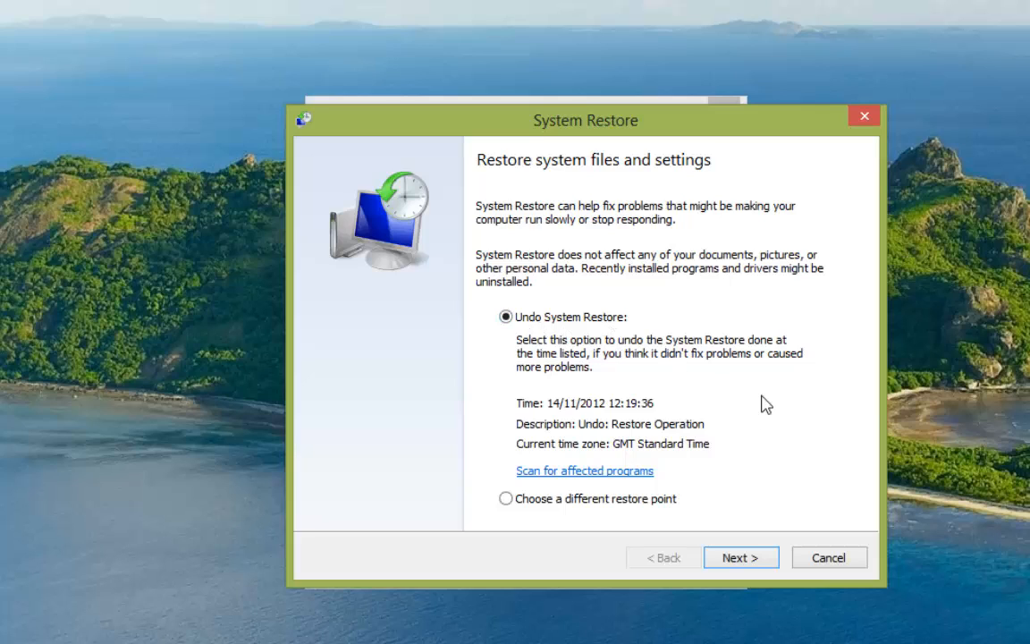
{"action": "mouse_move", "coordinate": [558, 343]}
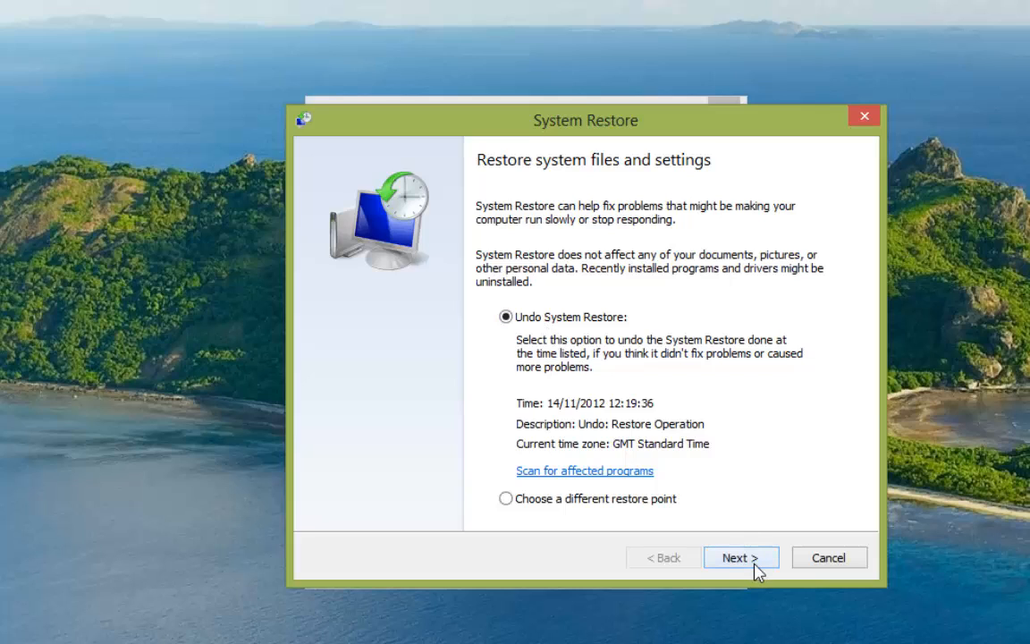
{"action": "left_click", "coordinate": [506, 497]}
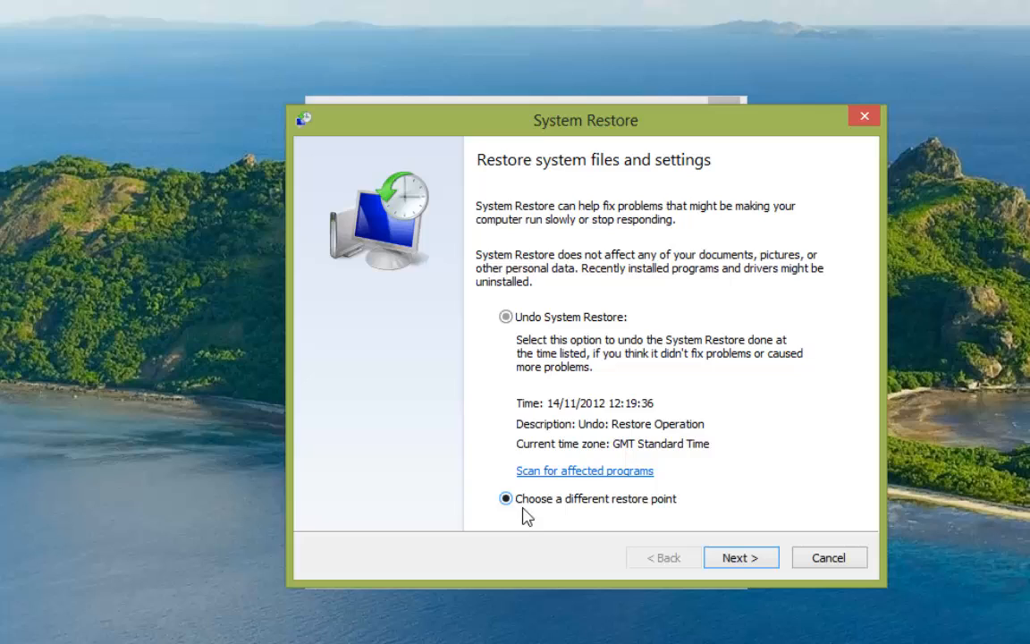
{"action": "left_click", "coordinate": [506, 497]}
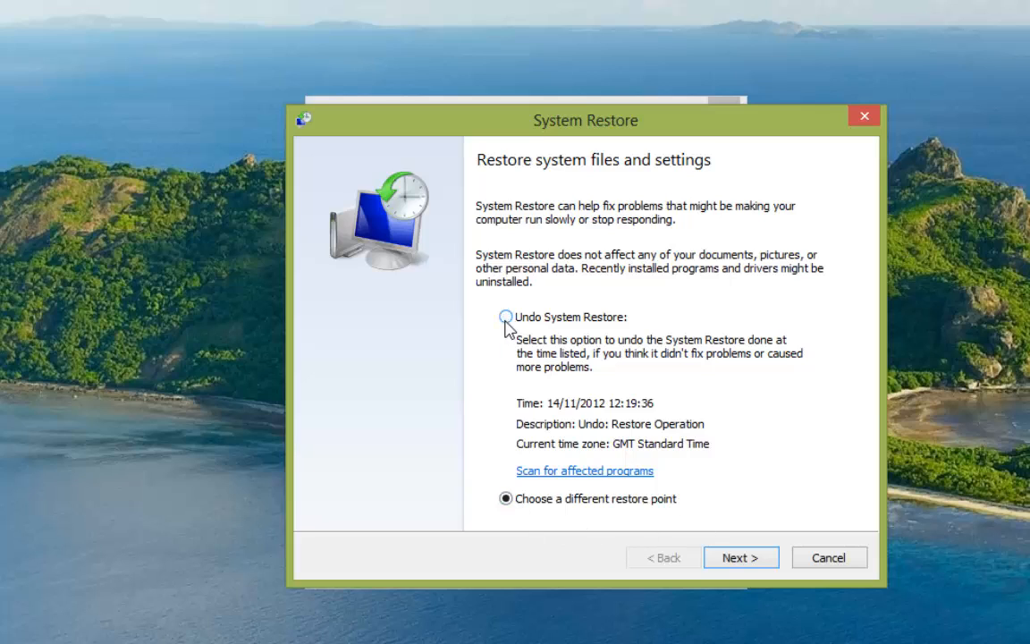
{"action": "left_click", "coordinate": [506, 317]}
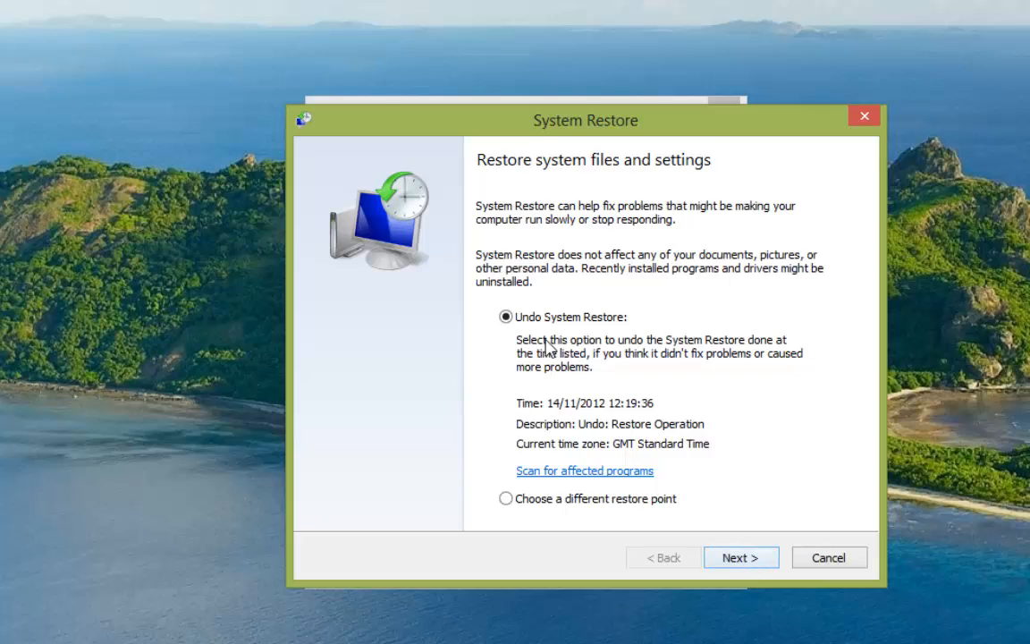
Confirm and start undoing the 14/11/2012 12:19:36 restore, accepting the uninterruptible warning.
{"action": "left_click", "coordinate": [741, 558]}
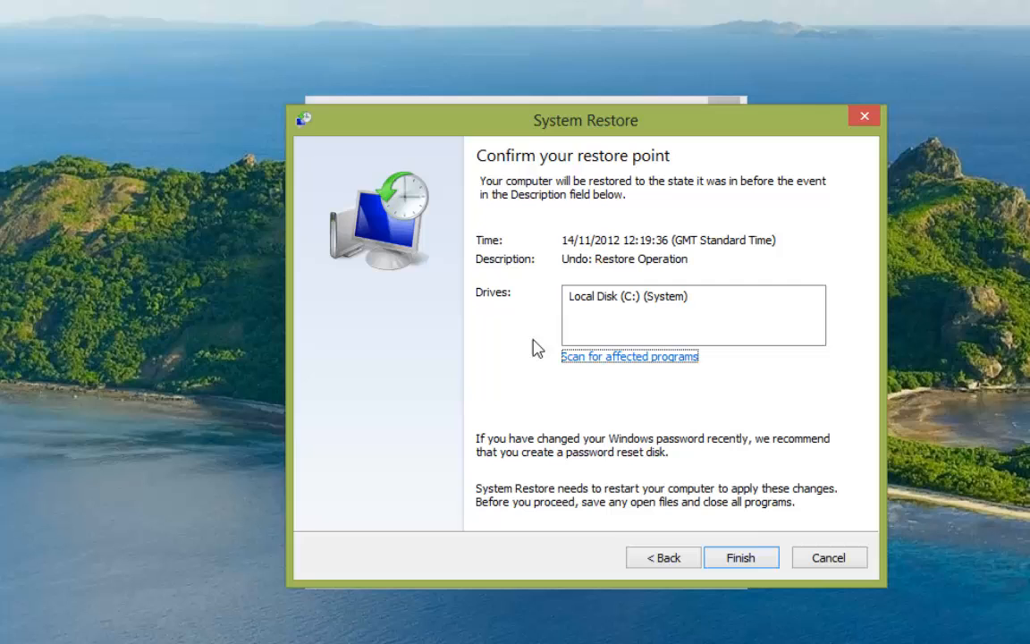
{"action": "mouse_move", "coordinate": [735, 451]}
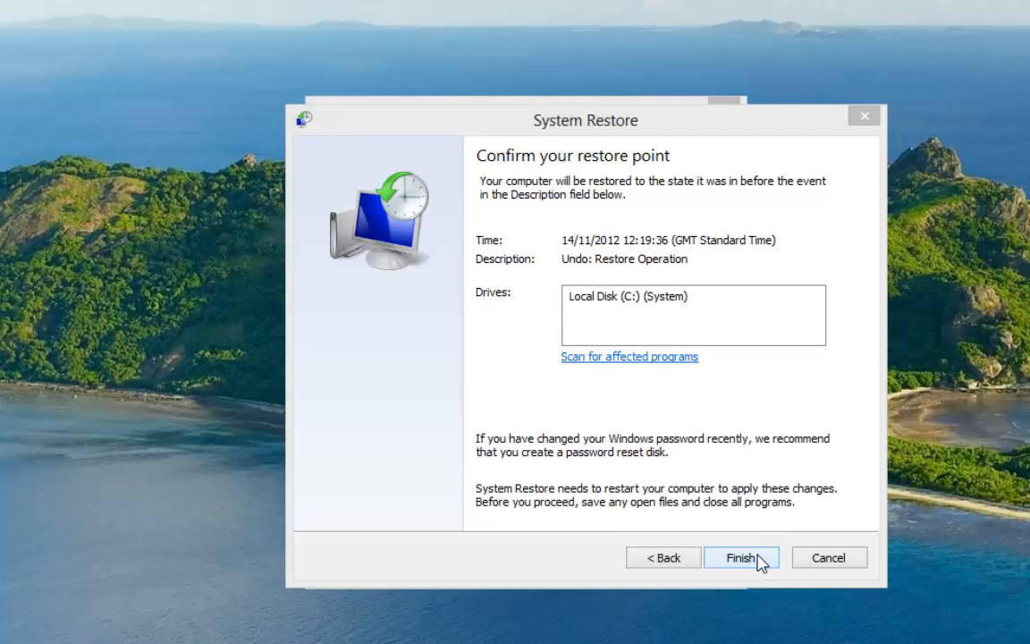
{"action": "left_click", "coordinate": [741, 558]}
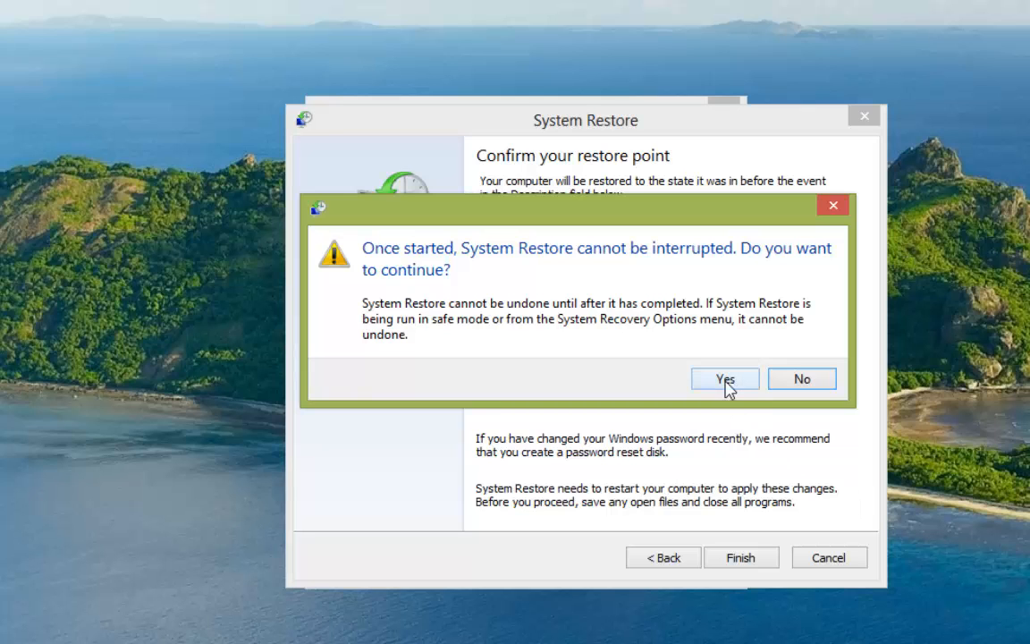
{"action": "left_click", "coordinate": [724, 379]}
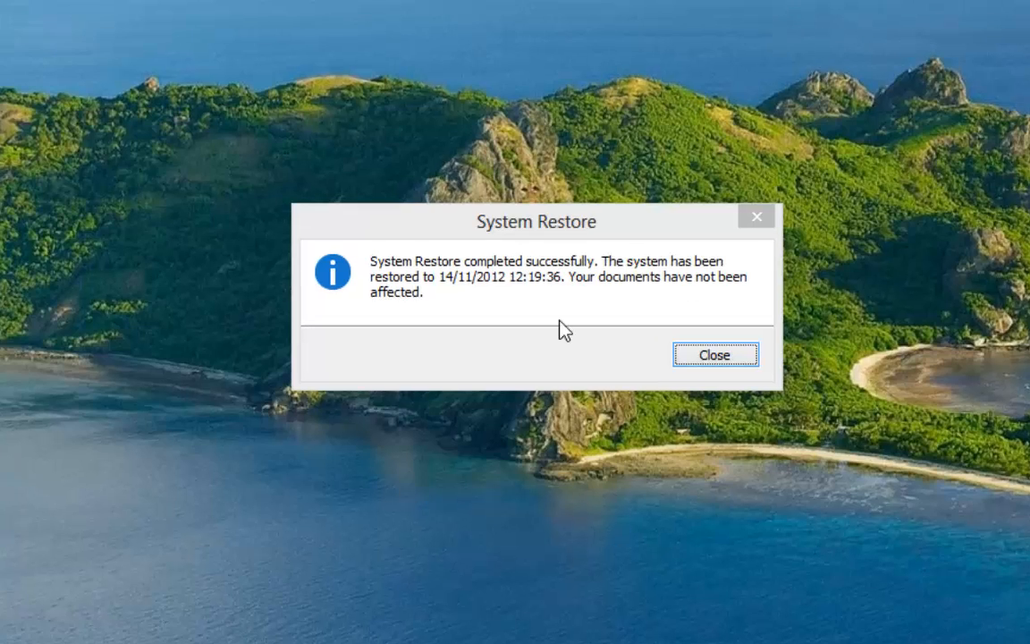
{"action": "mouse_move", "coordinate": [568, 340]}
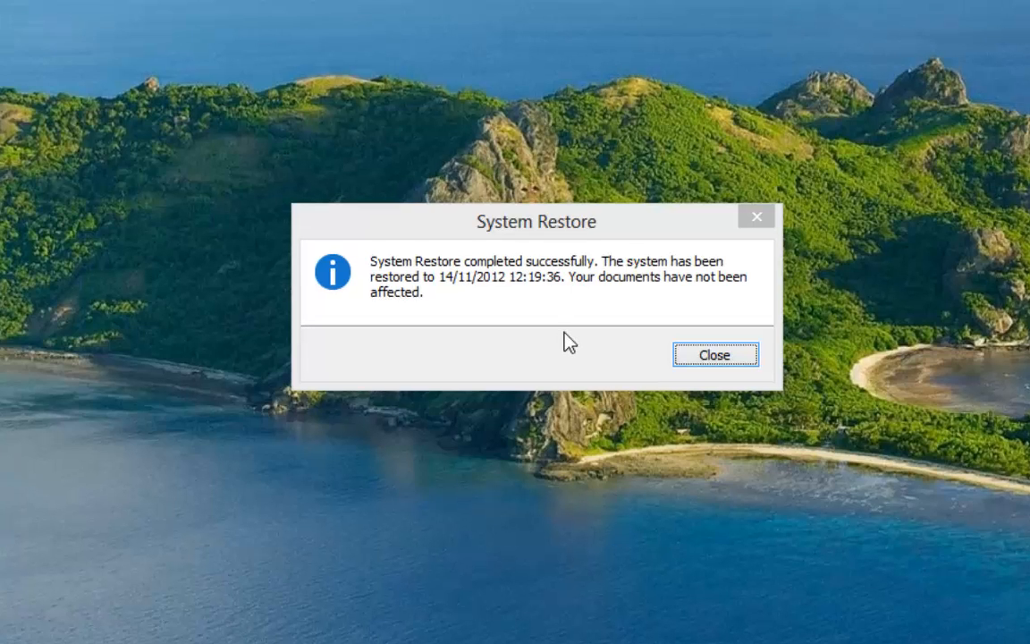
{"action": "mouse_move", "coordinate": [593, 498]}
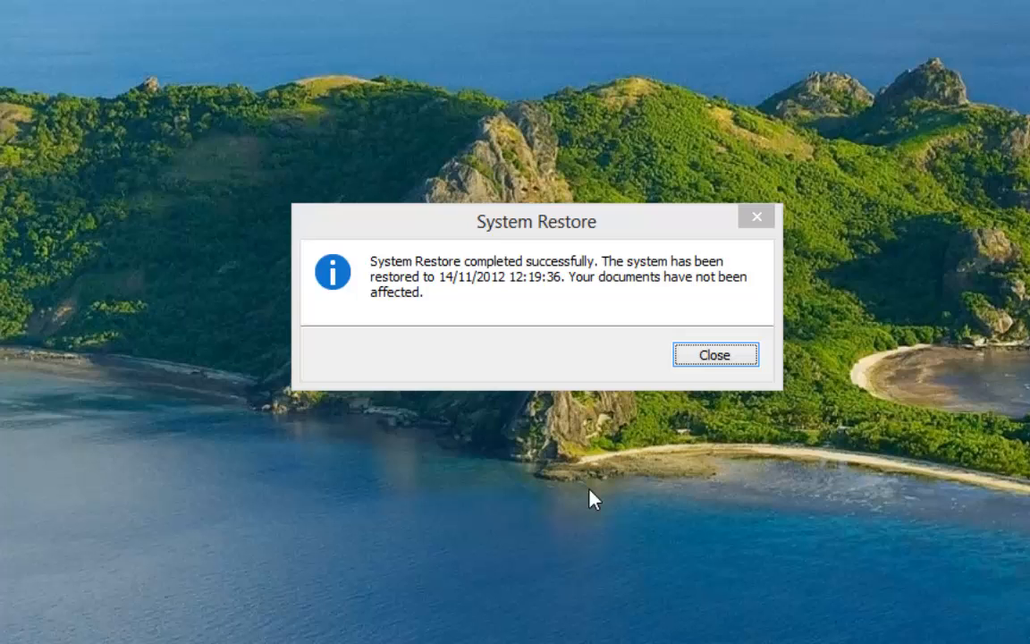